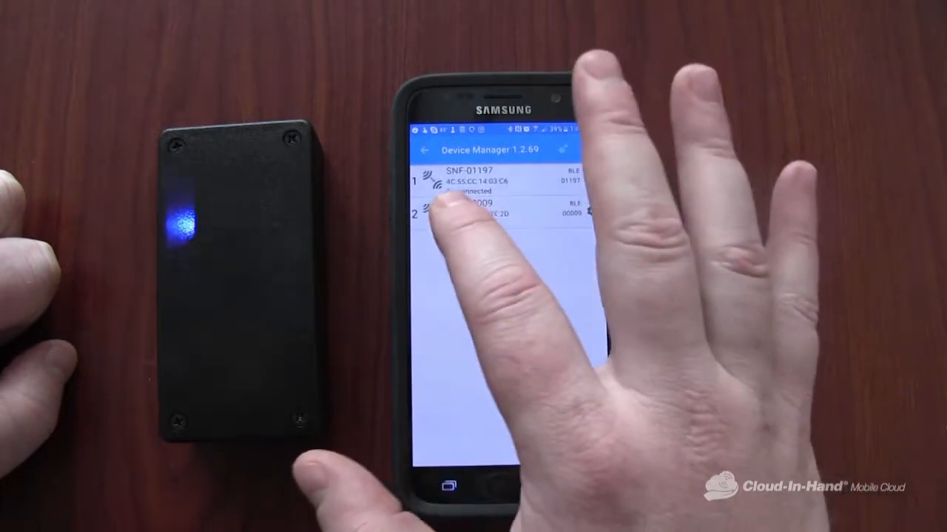
Select RS4-00009 in the Device Manager list to start its Bluetooth LE connection
left_click(480, 215)
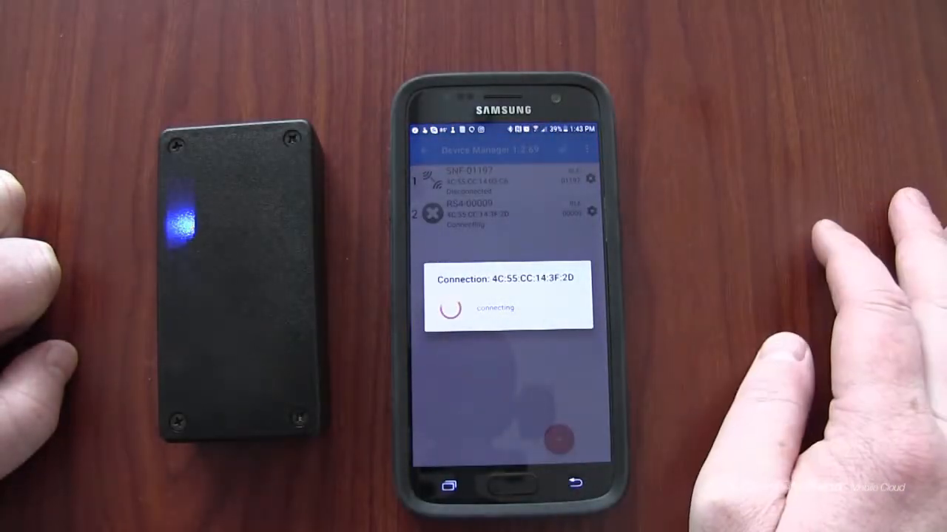